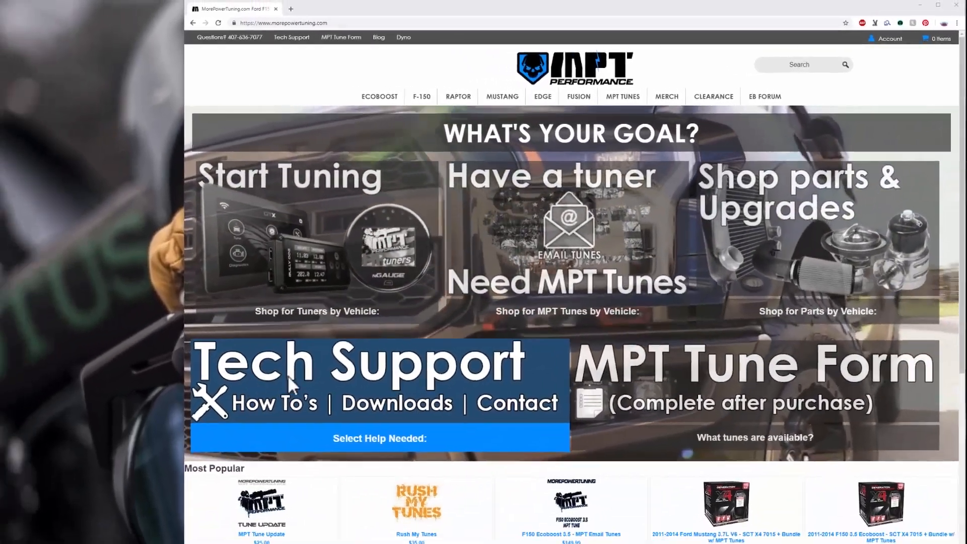
- Choose 'HP Tuners nGauge Tech Support' from the Select Help Needed dropdown to load its support page
left_click(379, 438)
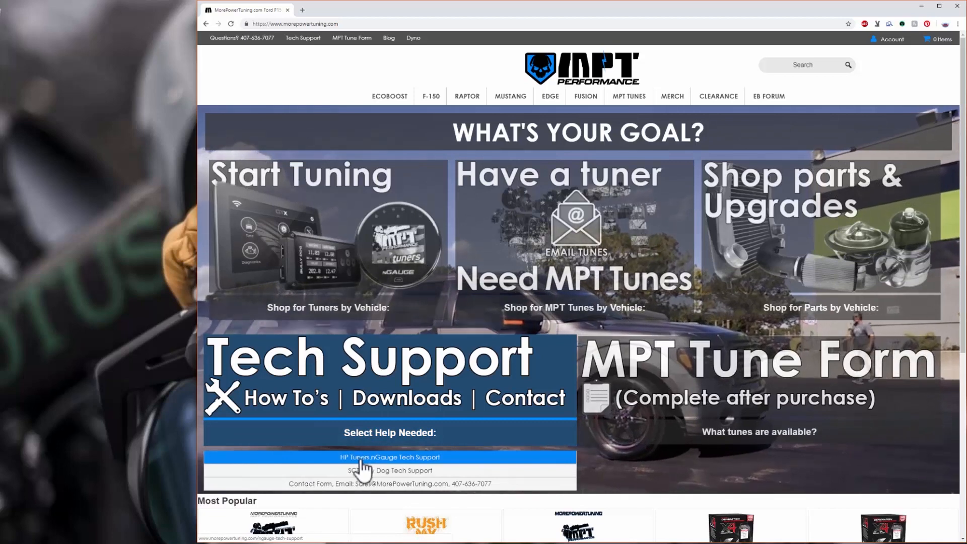
left_click(388, 457)
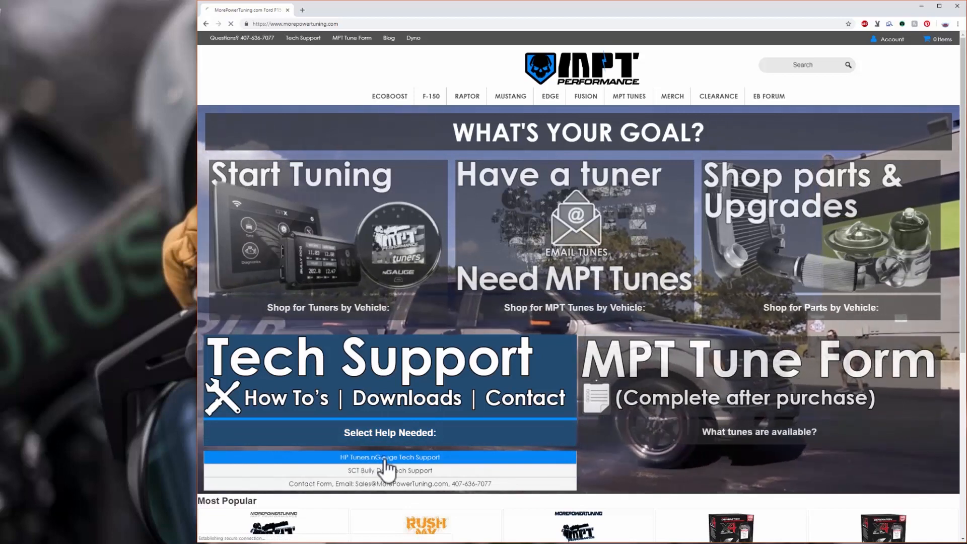
left_click(389, 456)
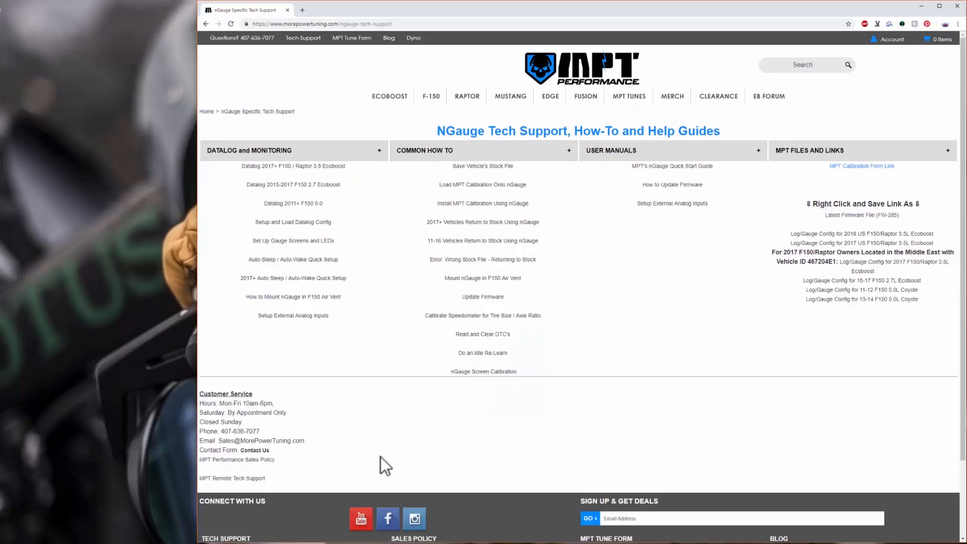
mouse_move(798, 253)
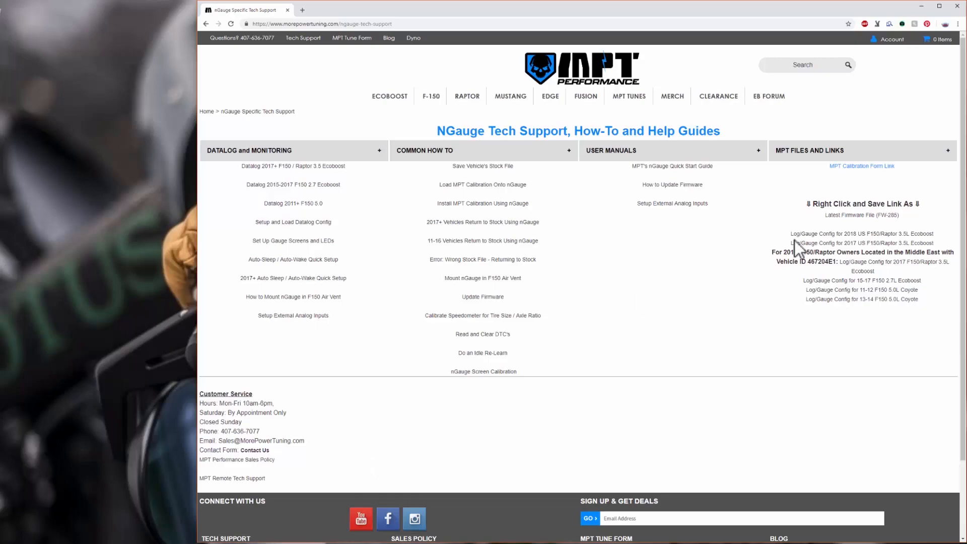